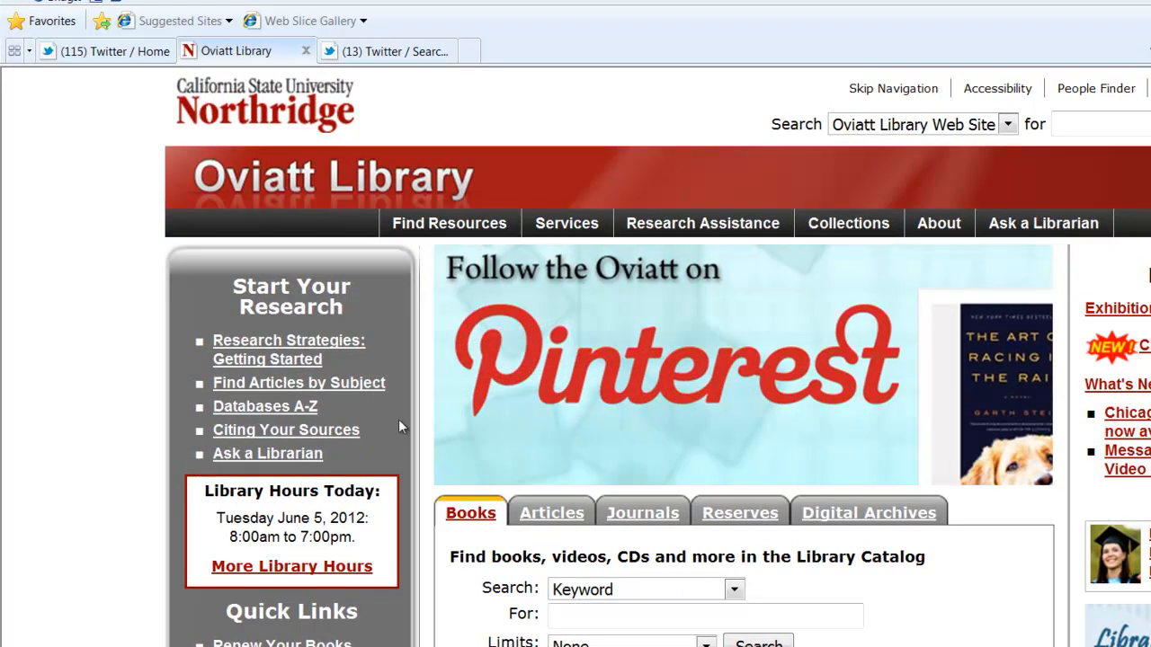
mouse_move(264, 407)
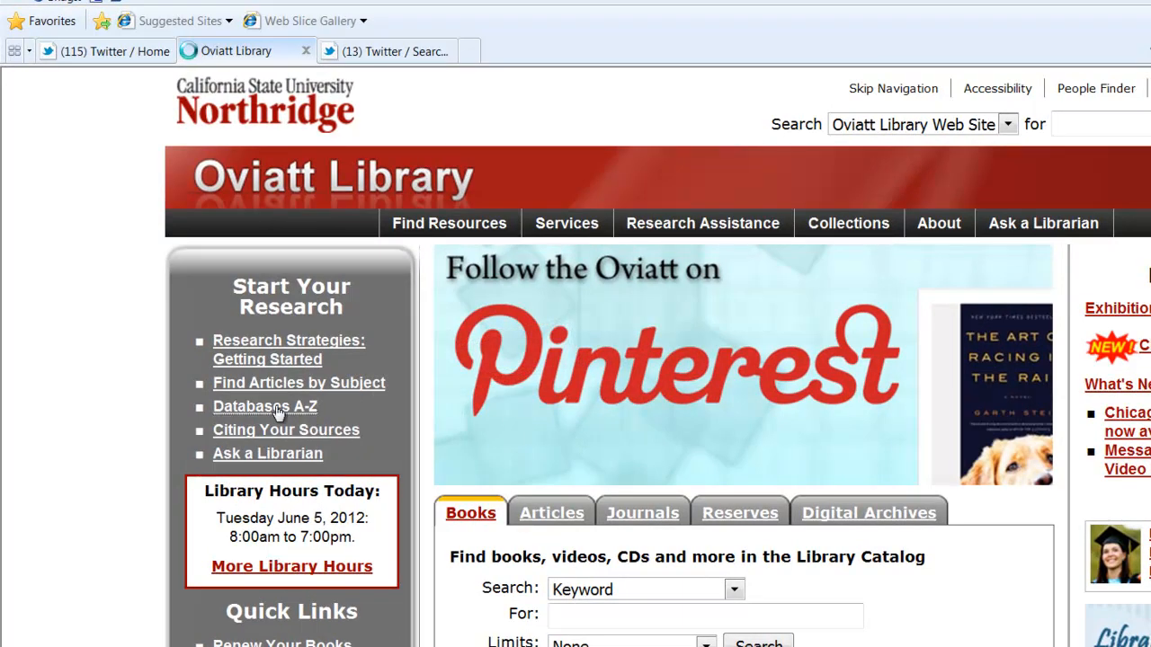
Step: Go to the Databases A-Z list from the library home page's Start Your Research links
click(264, 407)
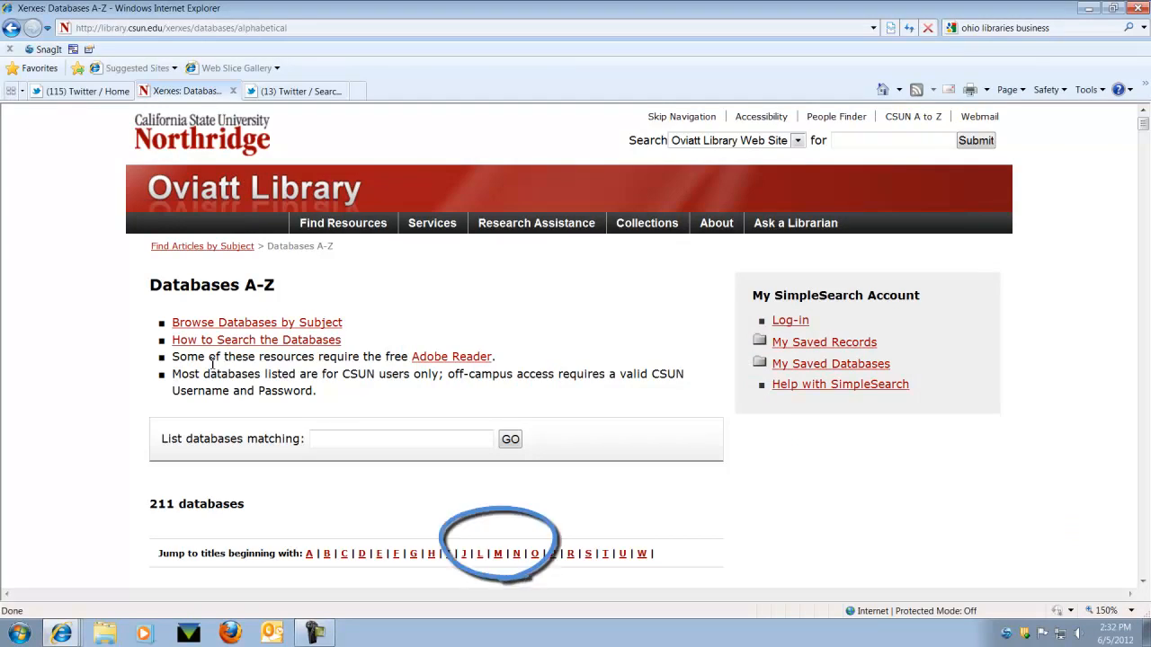
mouse_move(466, 523)
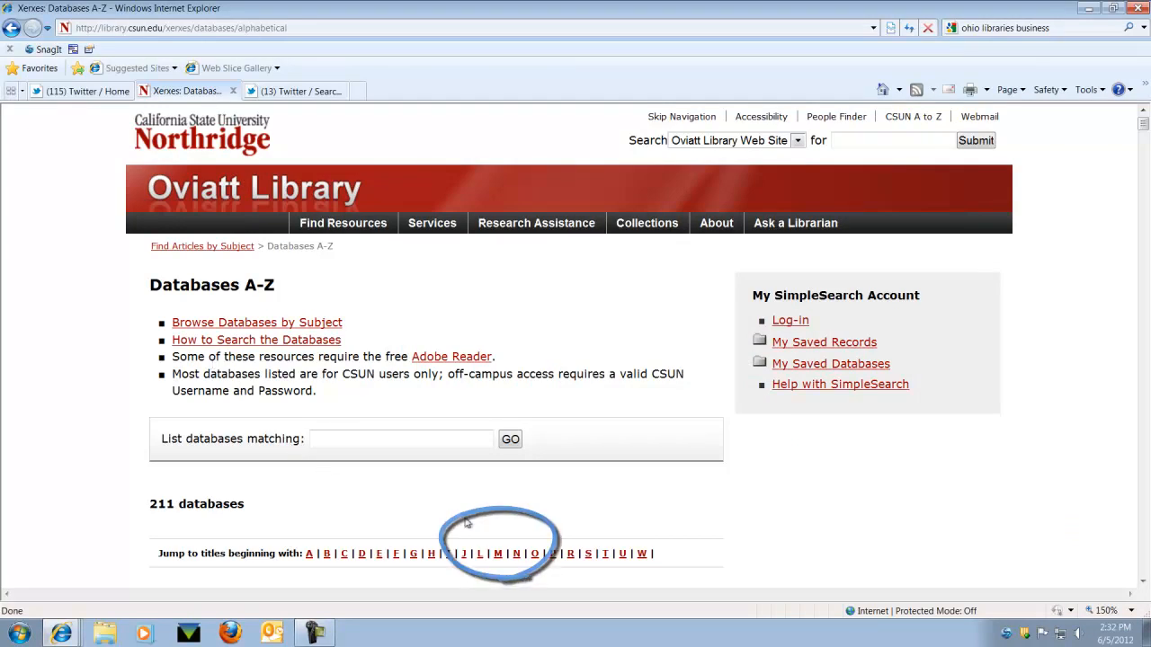
Step: Jump to database titles beginning with M and enter the Mergent Online database
click(498, 554)
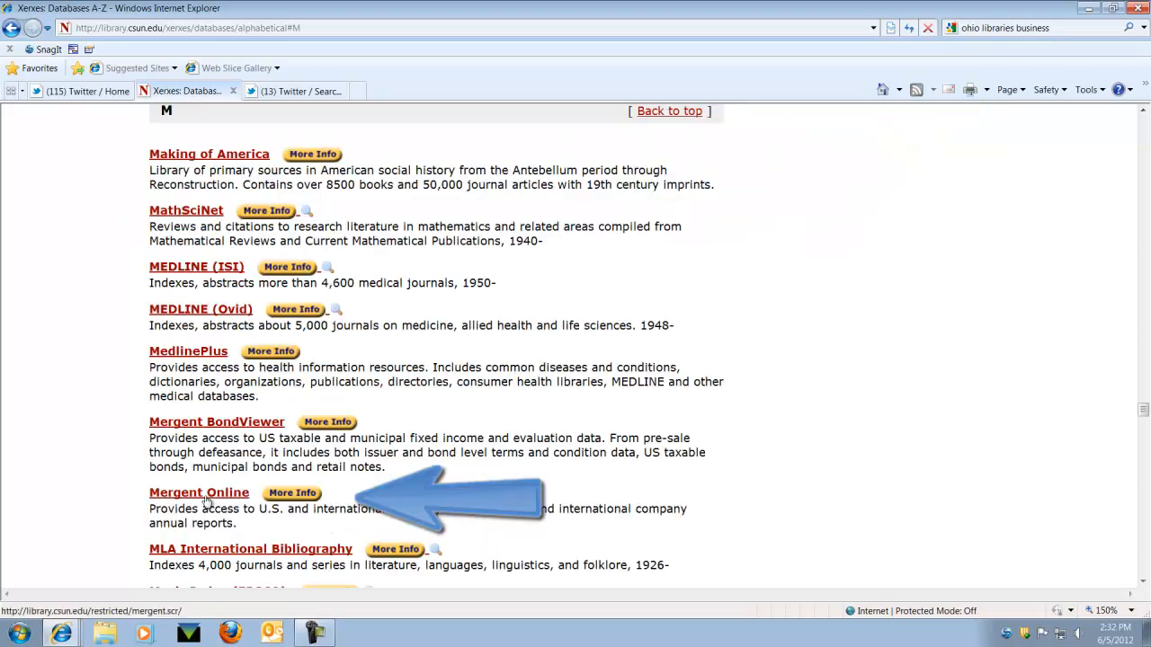
click(198, 492)
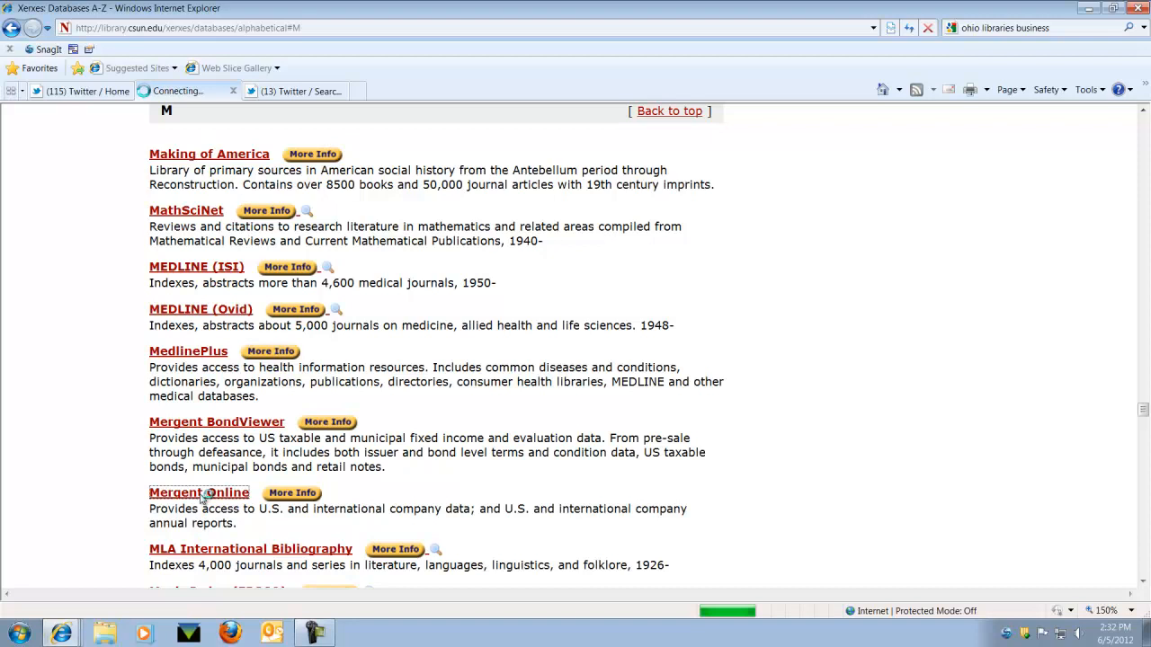
click(198, 493)
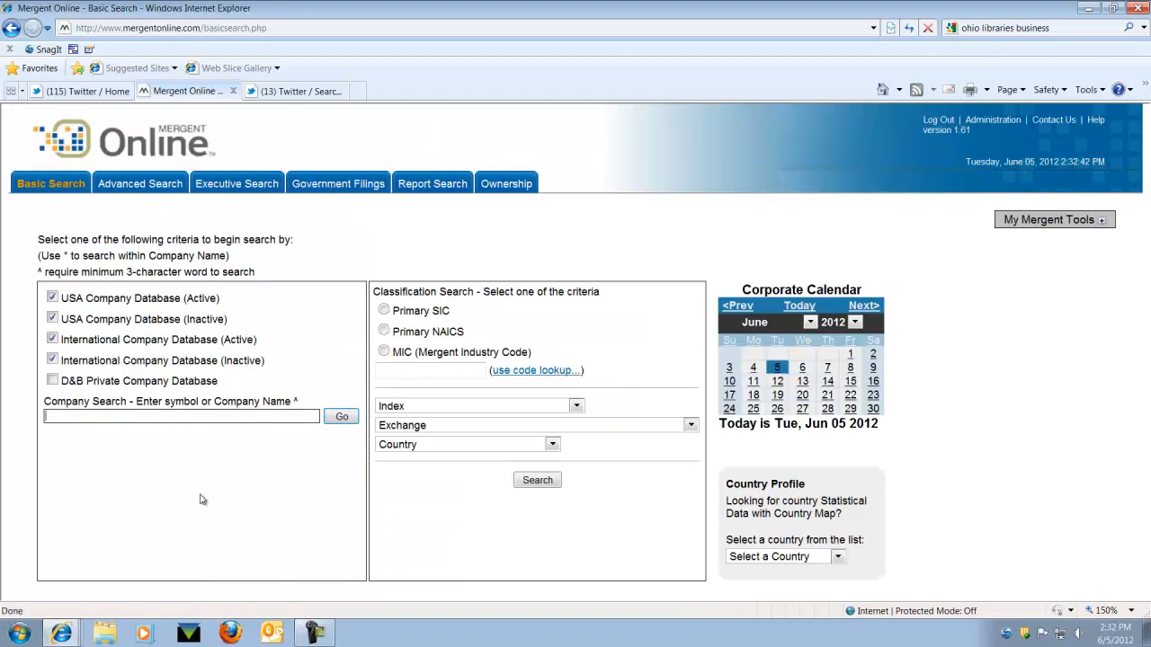
Step: Search the company name Wal-mart and select Wal-Mart Stores, Inc. from the matches
text(Wal-mart)
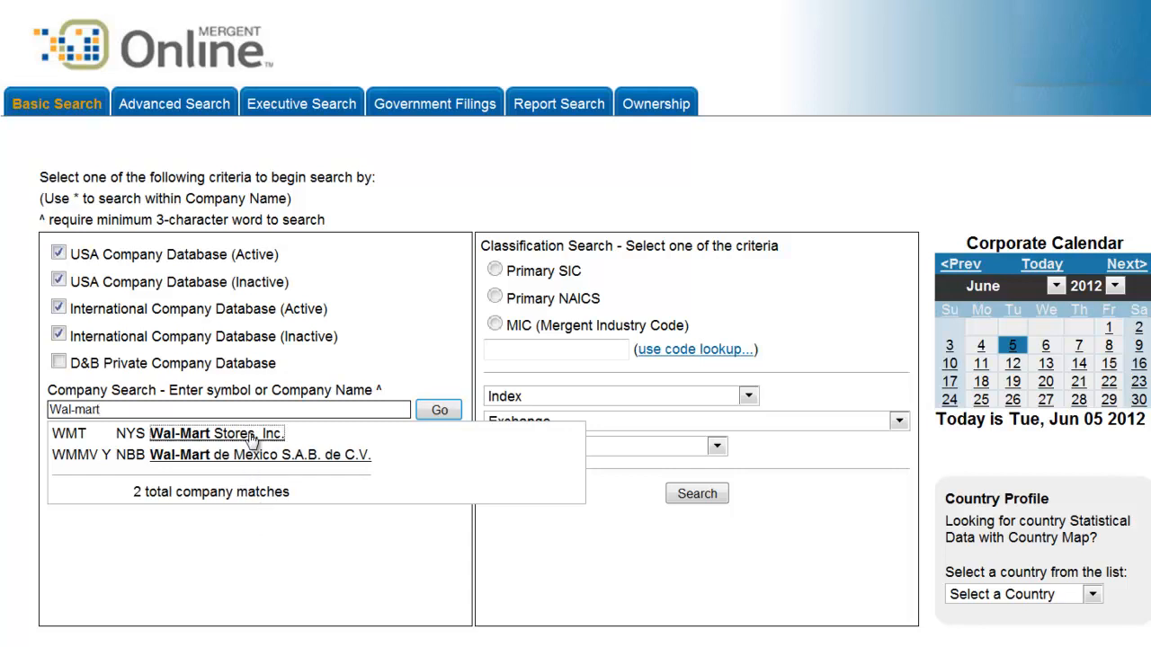
click(215, 434)
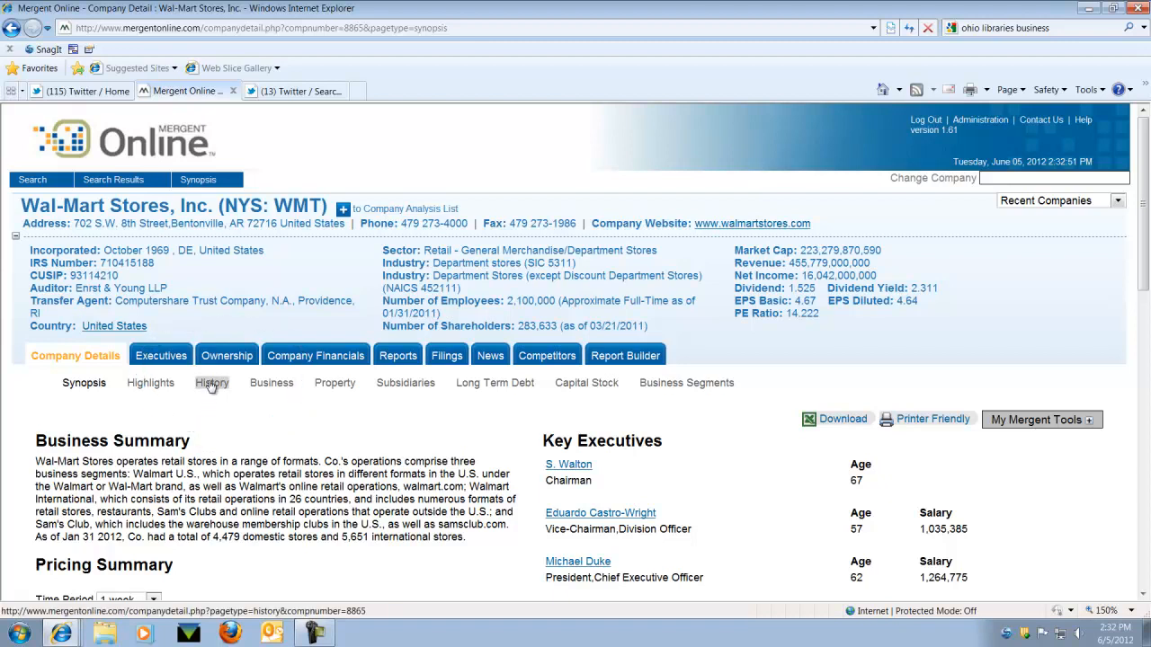
Step: View Wal-Mart Stores, Inc.'s History page and scroll to the dated company history entries
click(212, 383)
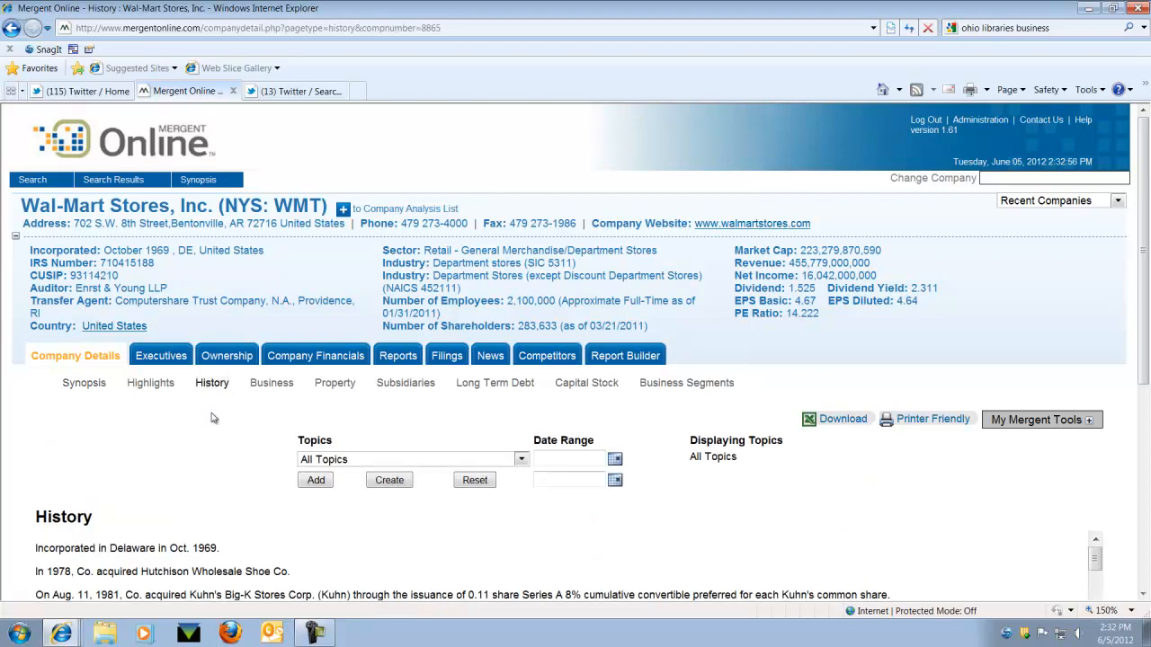
scroll(down, 3)
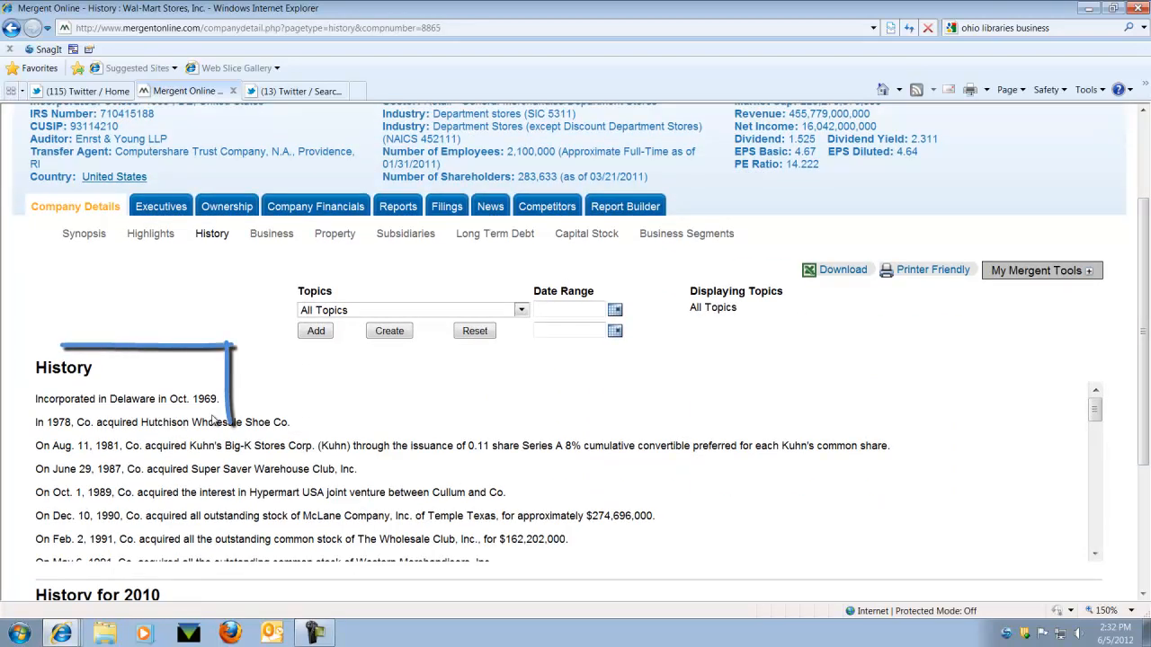